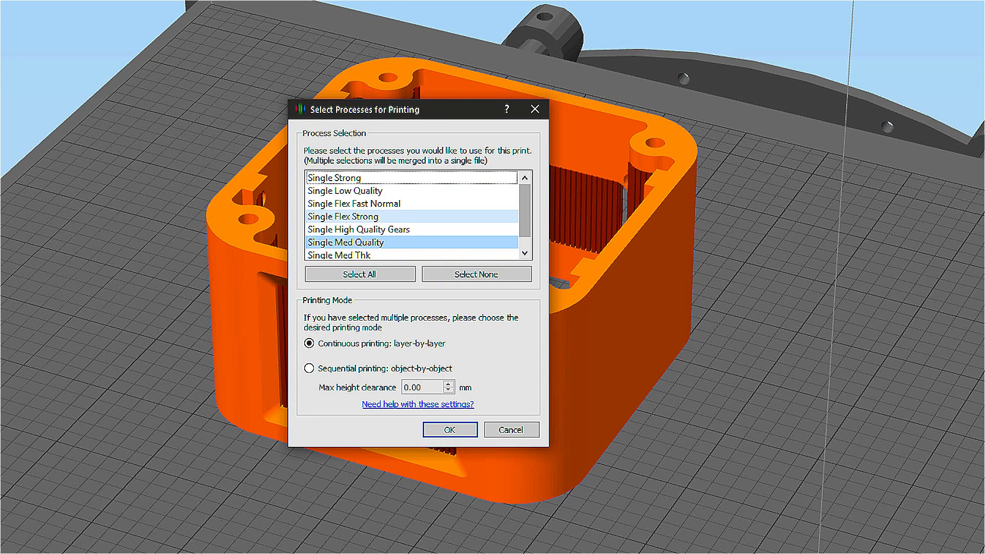
Step: Select Single Med Quality as the only print process, keeping continuous printing, and confirm
click(343, 216)
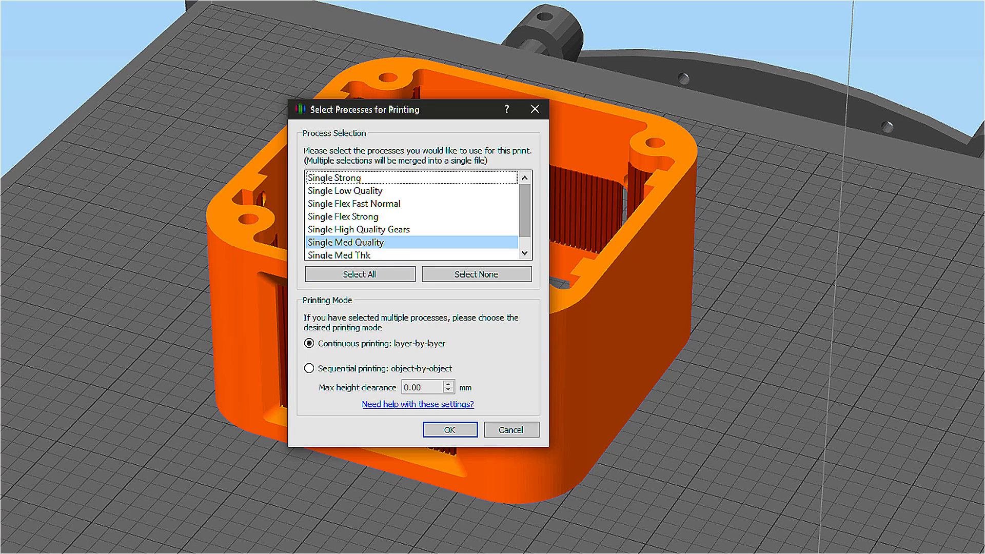
click(449, 429)
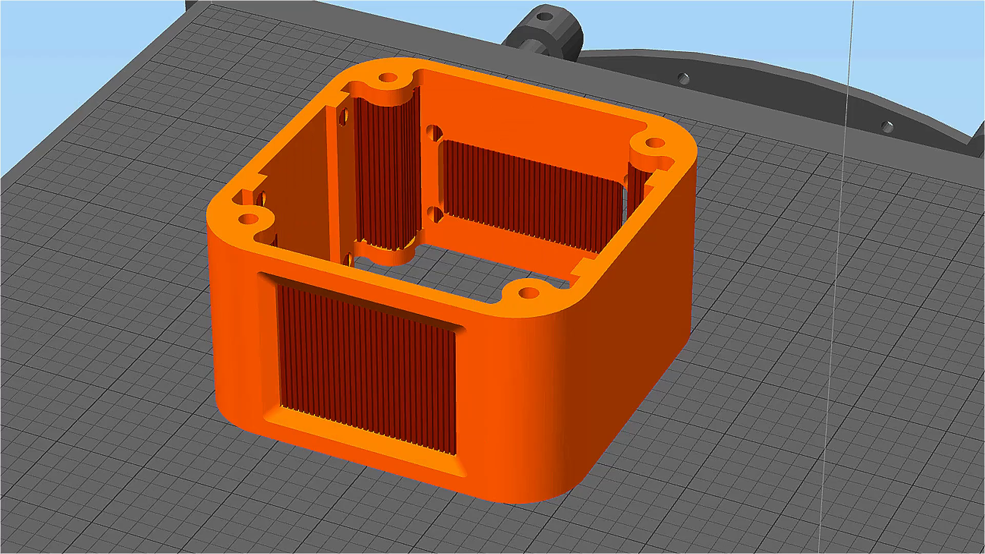